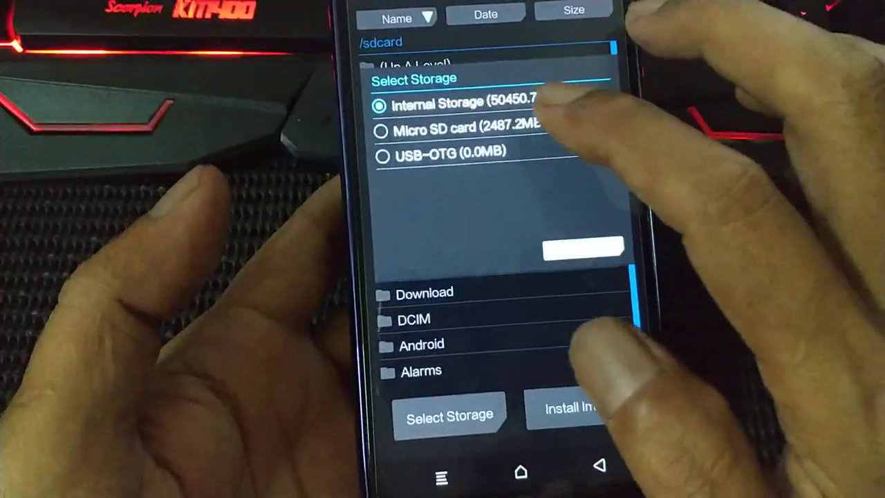
Switch storage to the Micro SD card and queue Magisk-v19.2.zip for flashing
{"action": "left_click", "coordinate": [382, 131]}
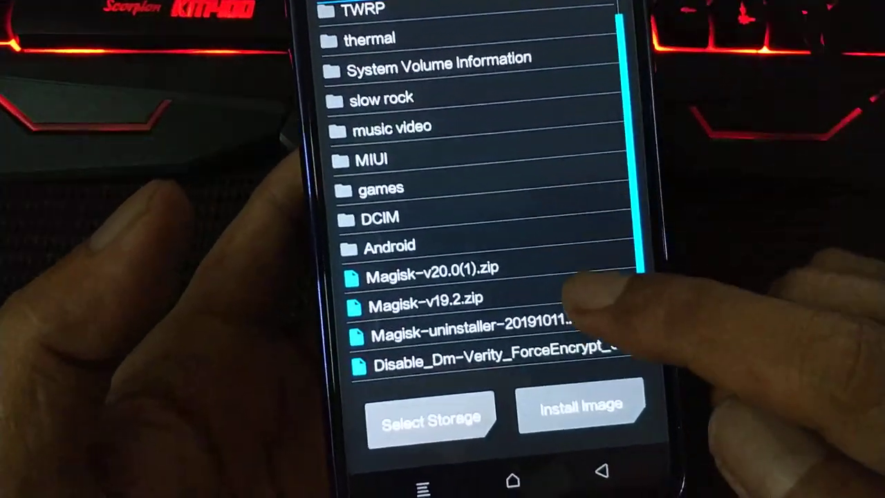
{"action": "left_click", "coordinate": [423, 307]}
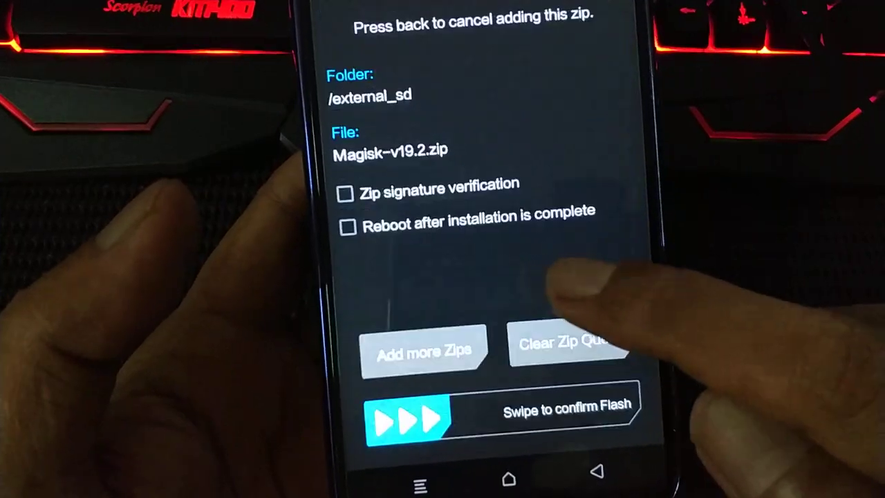